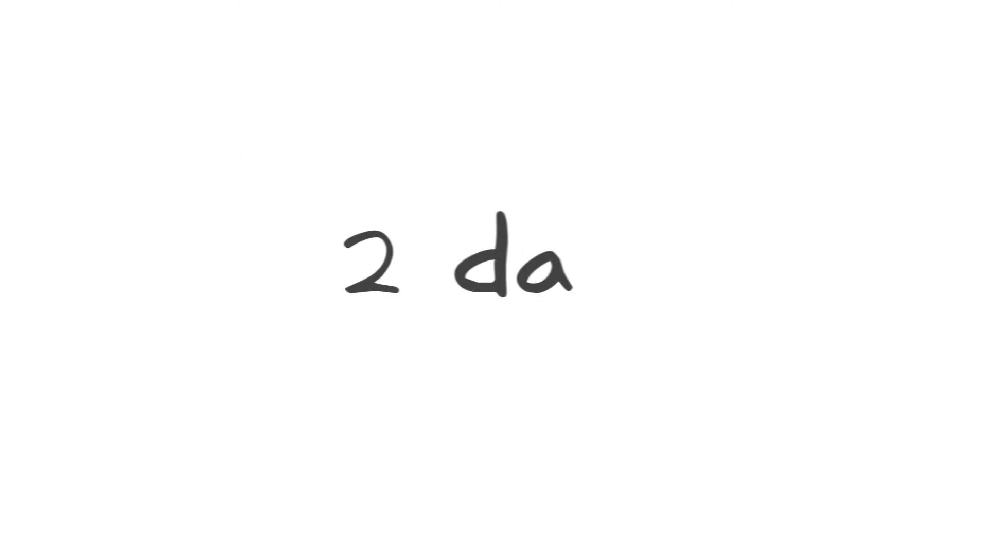
type("ys")
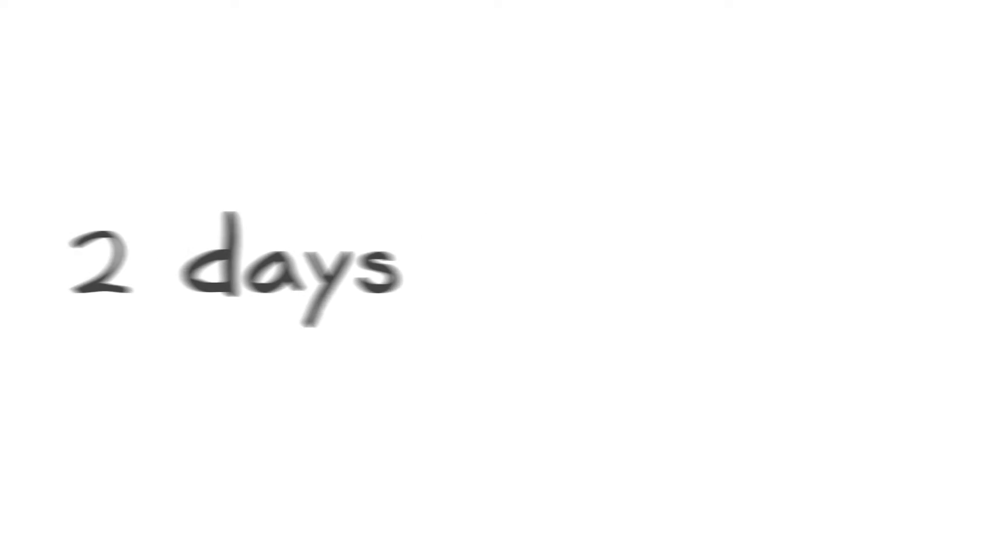